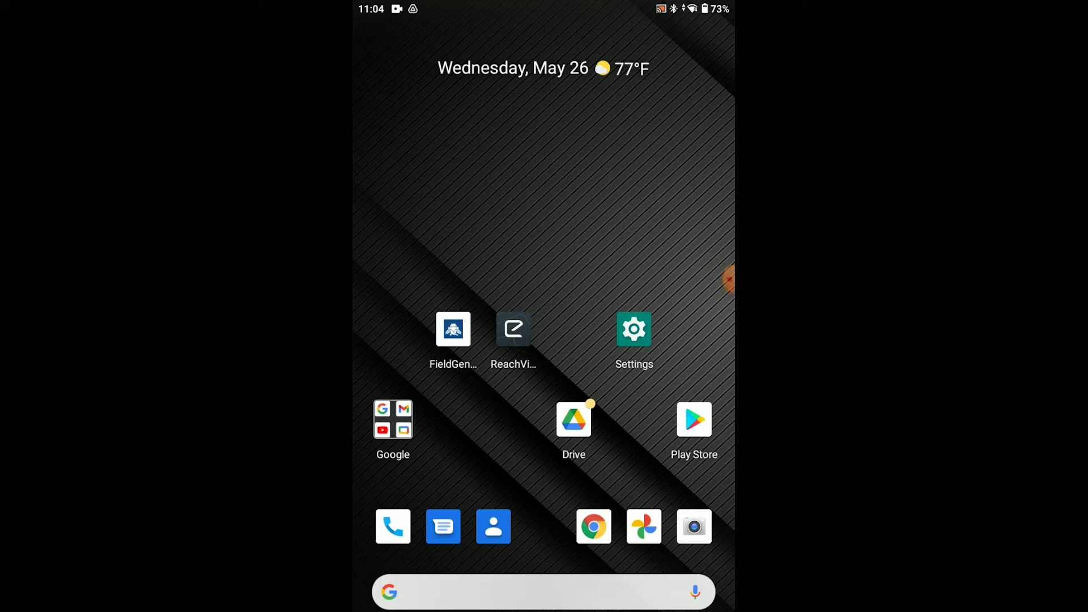
Step: Launch ReachView 3 to show the connected reach-rjd RS2 receiver with a fix
{"action": "left_click", "coordinate": [513, 329]}
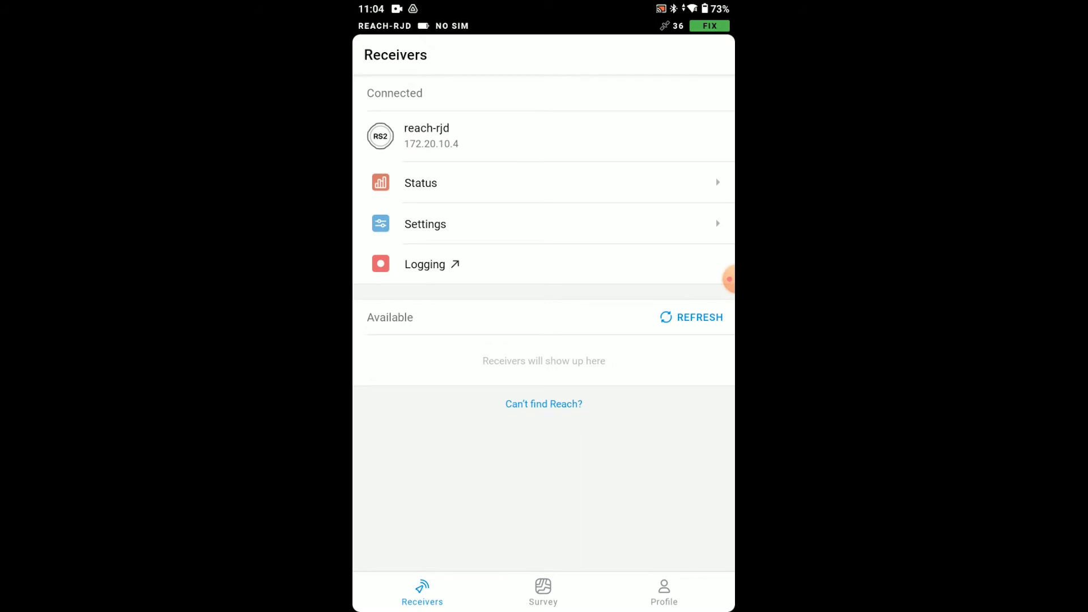
{"action": "left_click", "coordinate": [425, 223]}
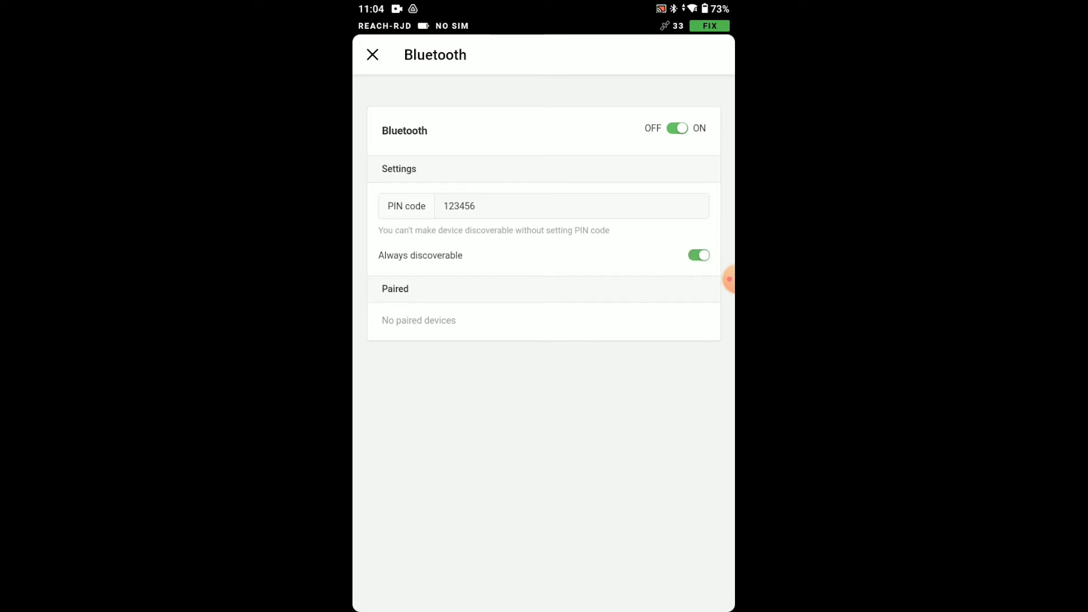
{"action": "left_click", "coordinate": [371, 54]}
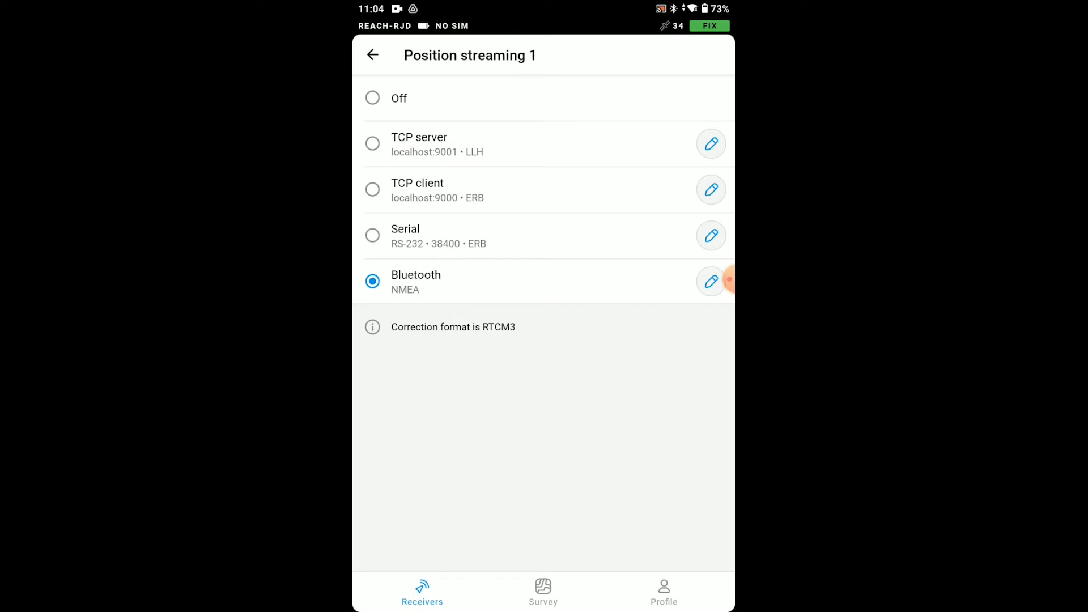
Step: Switch to Carlson Layout's Dashboard with site Test and Job_1 selected
{"action": "left_click", "coordinate": [372, 54]}
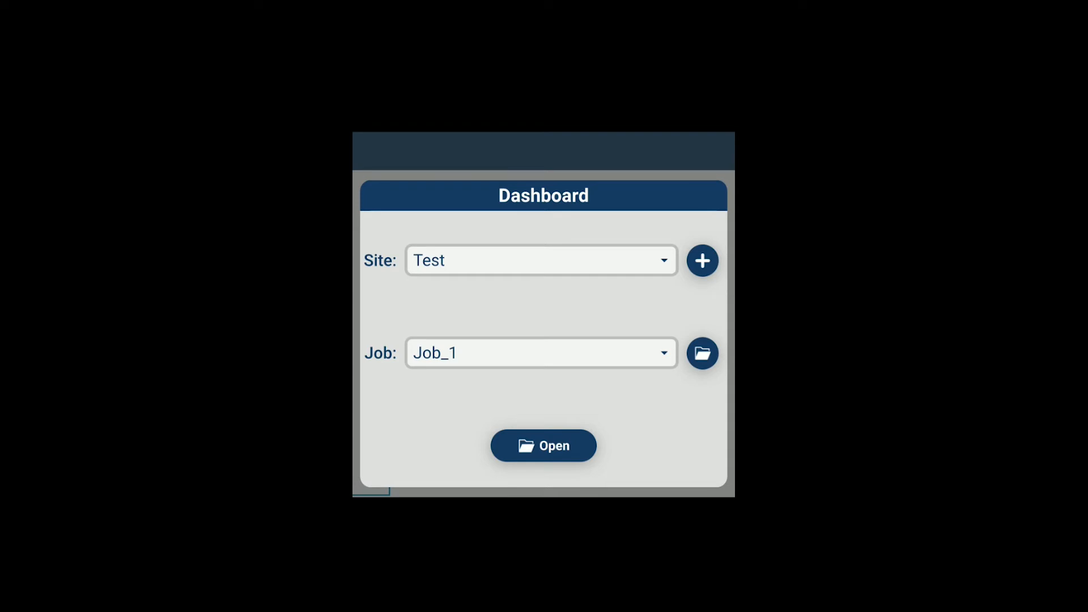
Step: Create instrument RS2 of type GPS with Generic NMEA manufacturer and model, continuing to Comms
{"action": "left_click", "coordinate": [543, 445]}
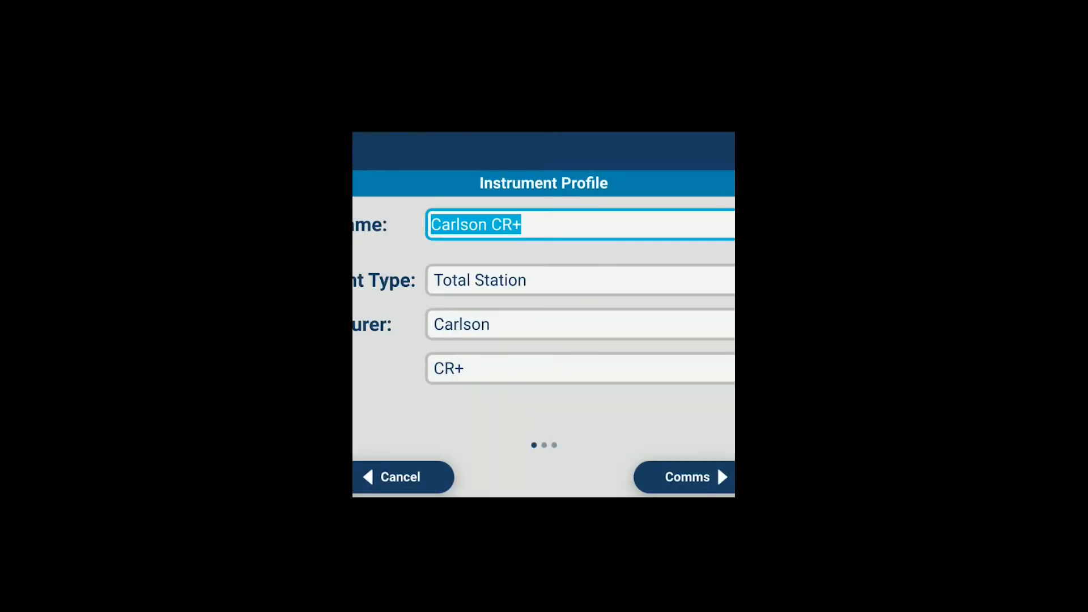
{"action": "type", "text": "R"}
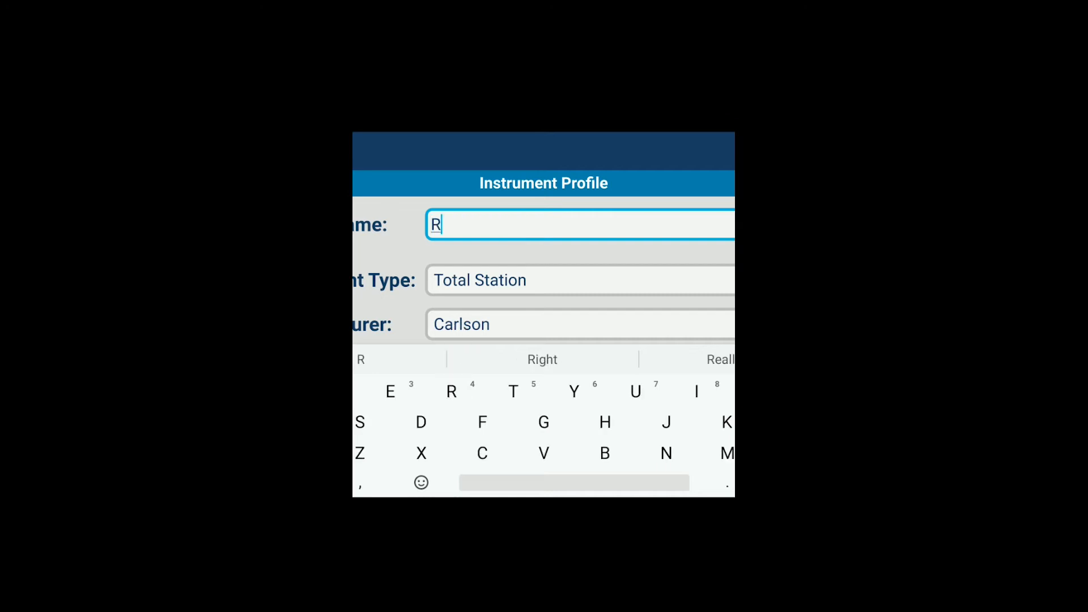
{"action": "type", "text": "S2"}
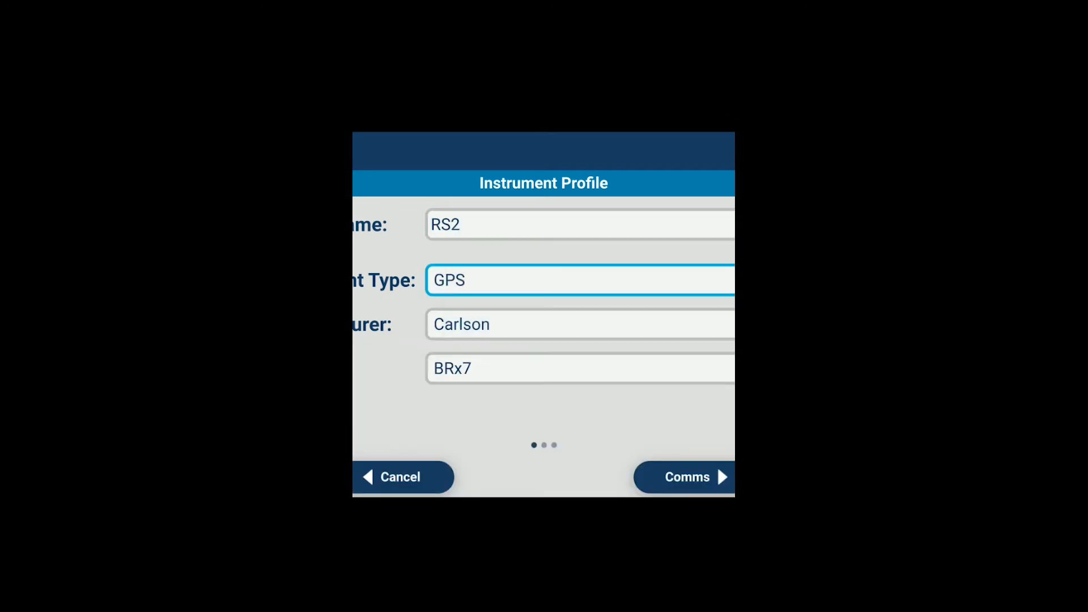
{"action": "left_click", "coordinate": [580, 323]}
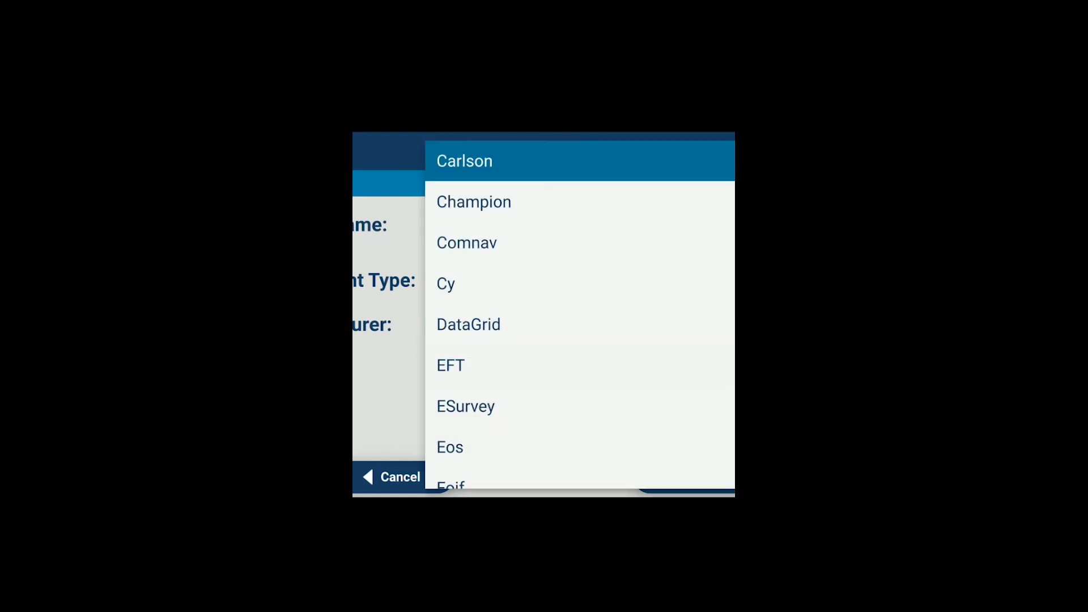
{"action": "scroll", "scroll_direction": "down", "scroll_amount": 3}
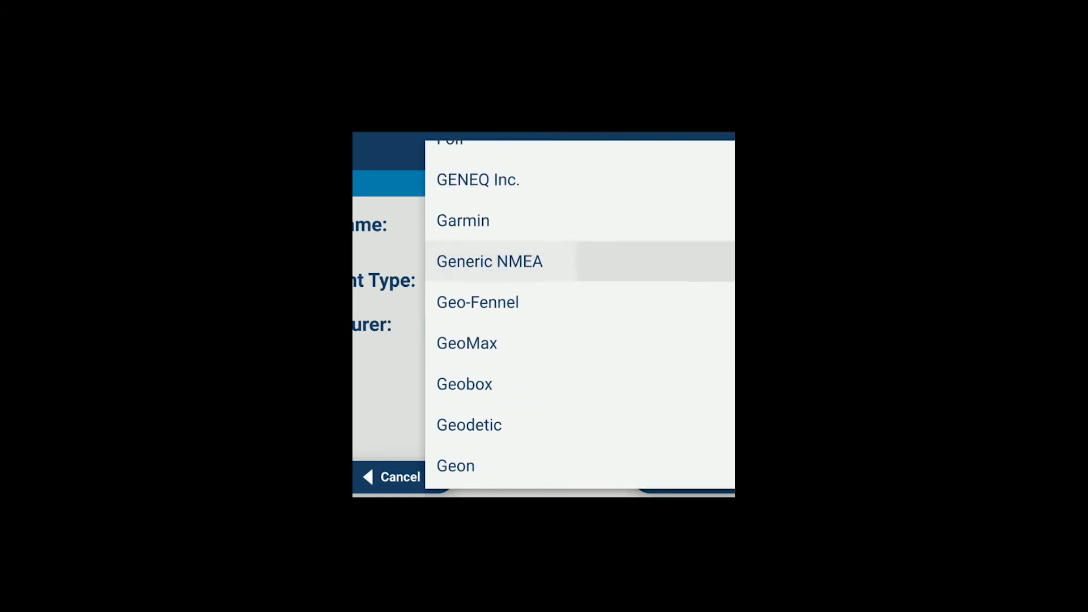
{"action": "left_click", "coordinate": [489, 261]}
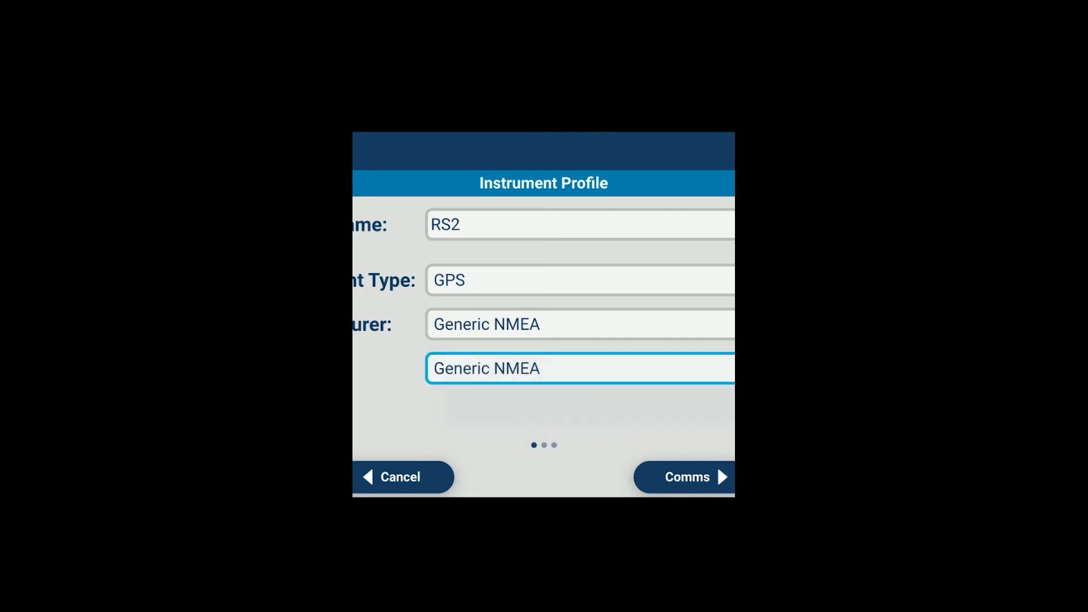
{"action": "left_click", "coordinate": [686, 477]}
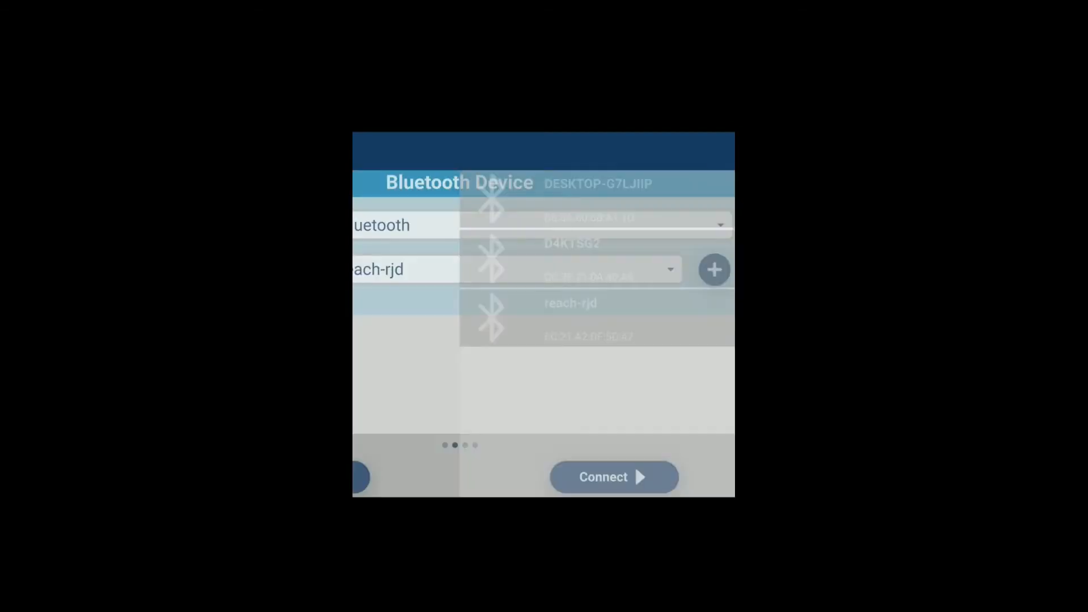
{"action": "left_click", "coordinate": [613, 477]}
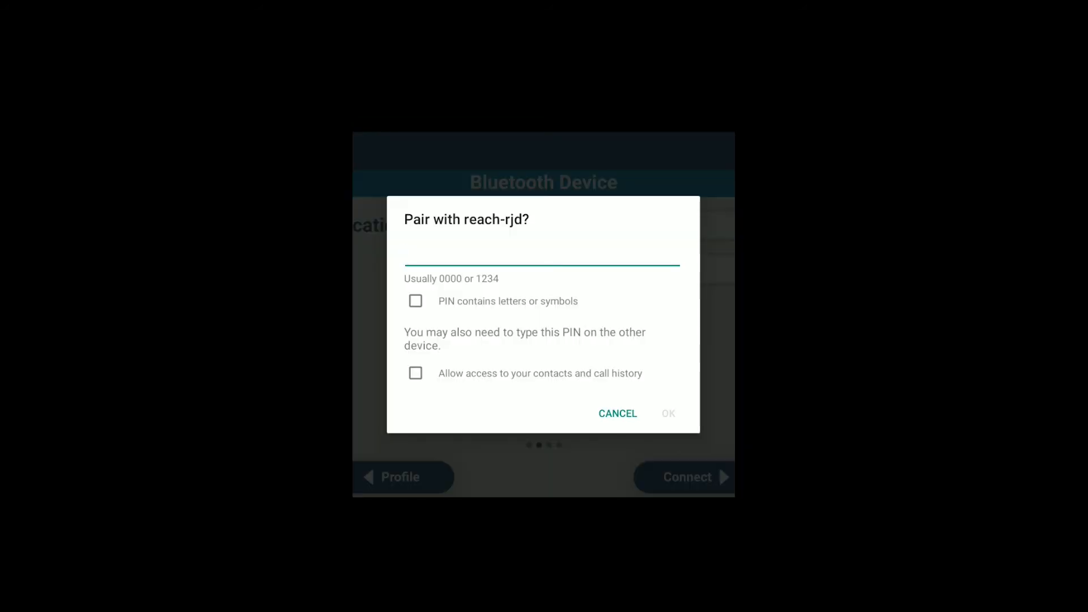
{"action": "left_click", "coordinate": [415, 372]}
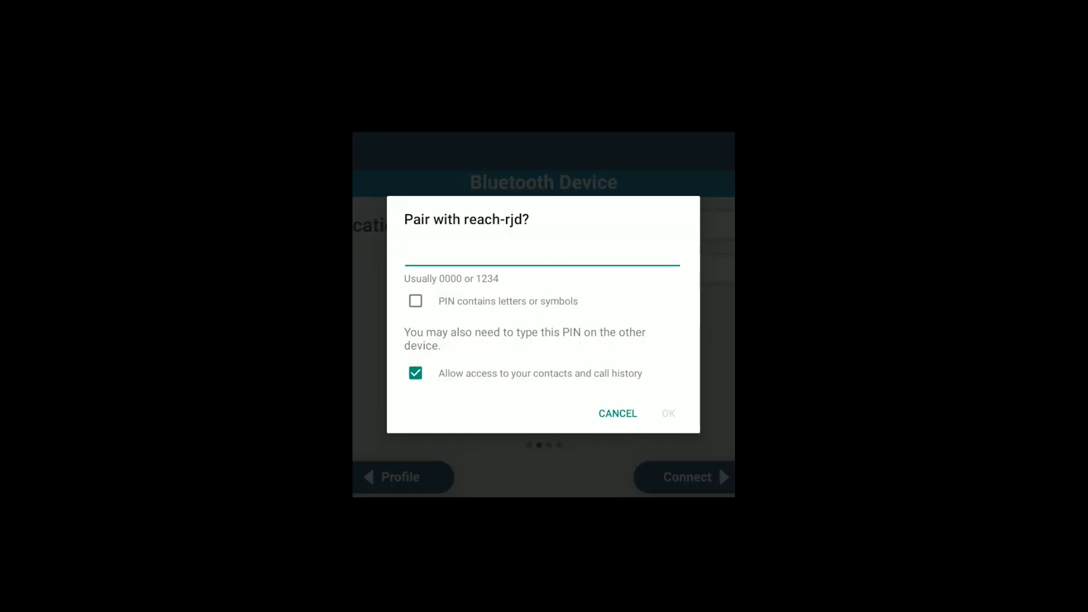
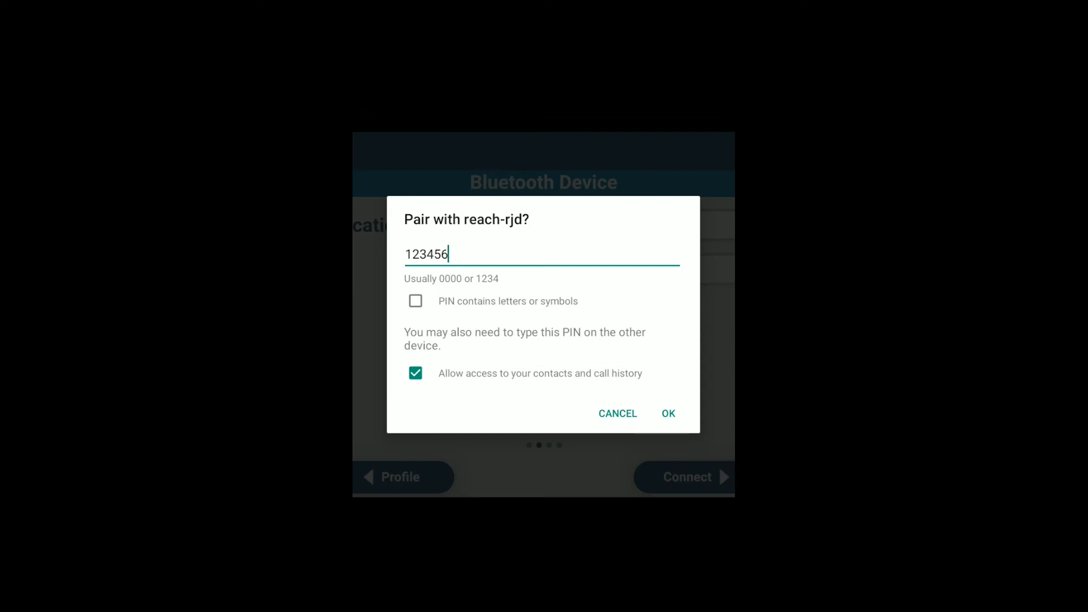
{"action": "left_click", "coordinate": [666, 412]}
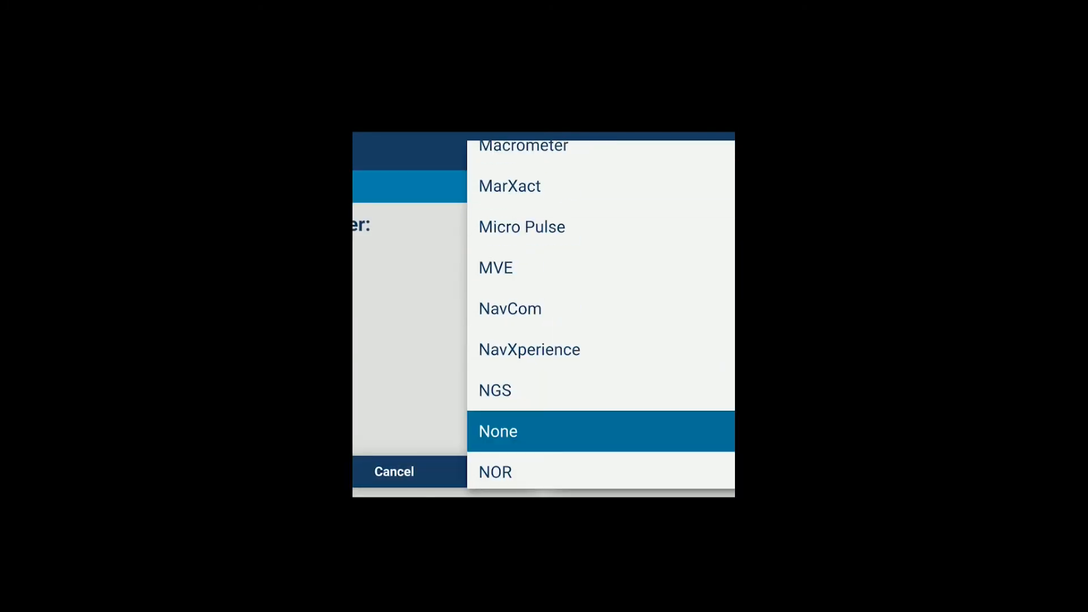
Step: Select the EMLID REACH RS2 antenna so the instrument connects with Success
{"action": "scroll", "scroll_direction": "up", "scroll_amount": 3}
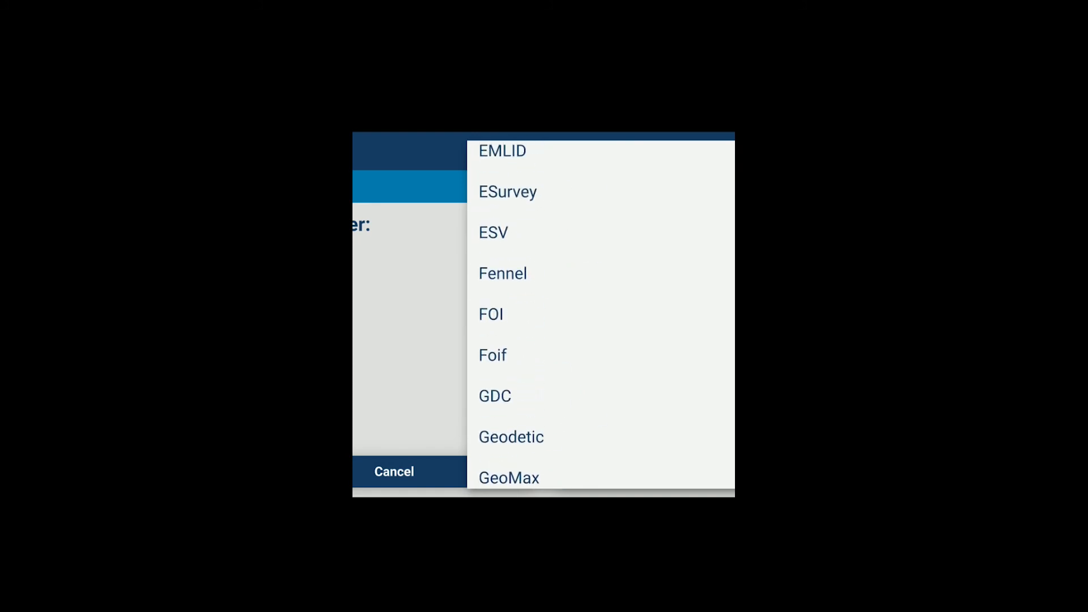
{"action": "left_click", "coordinate": [501, 151]}
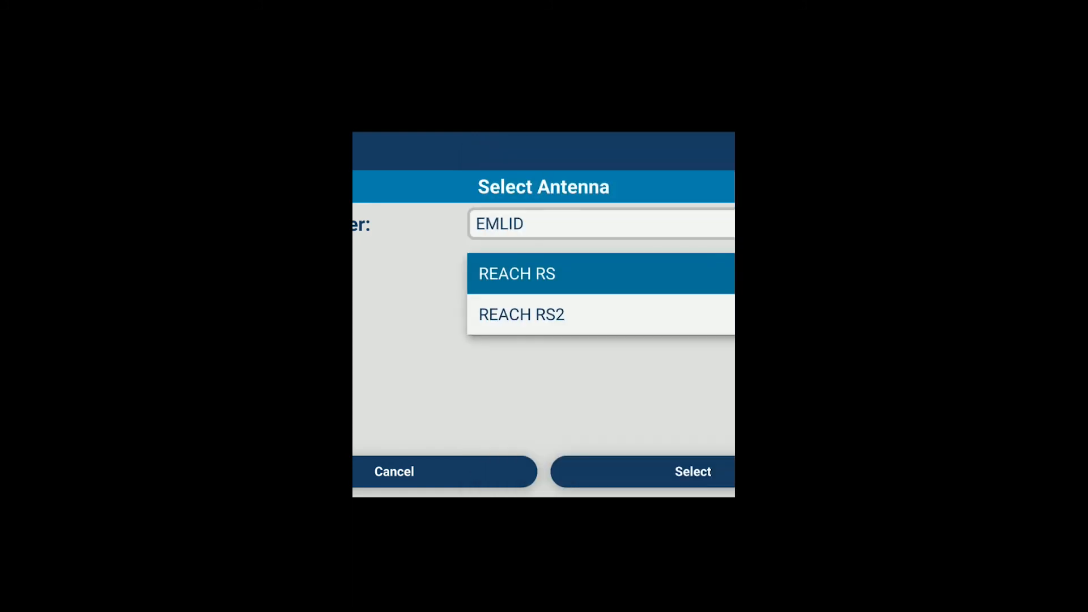
{"action": "left_click", "coordinate": [521, 313]}
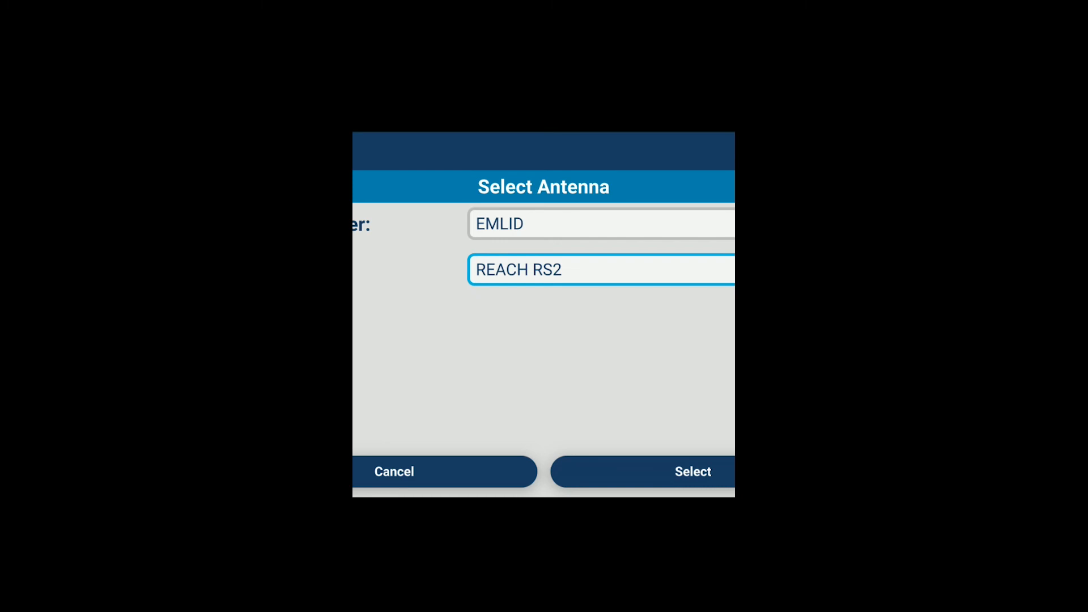
{"action": "left_click", "coordinate": [691, 471]}
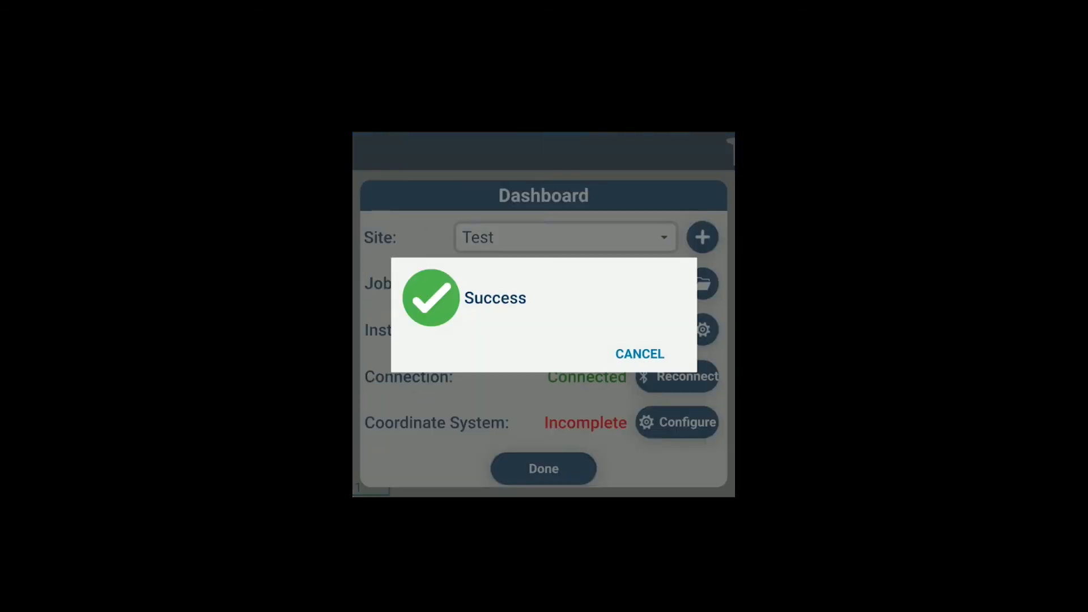
Step: Dismiss the Success popup and finish the Dashboard to show the map with a Fixed position
{"action": "left_click", "coordinate": [638, 353]}
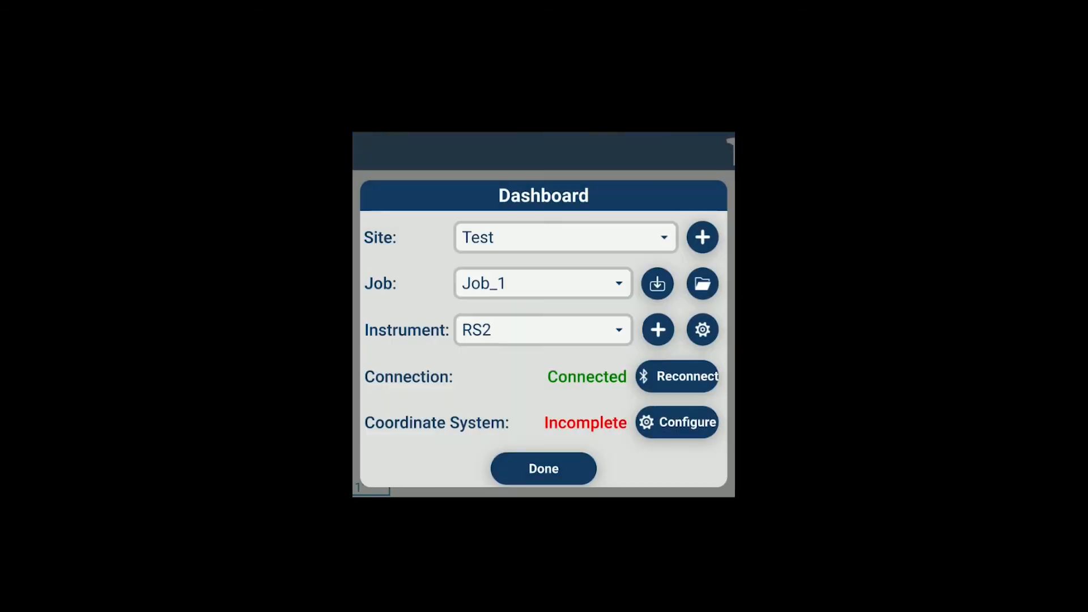
{"action": "left_click", "coordinate": [543, 468]}
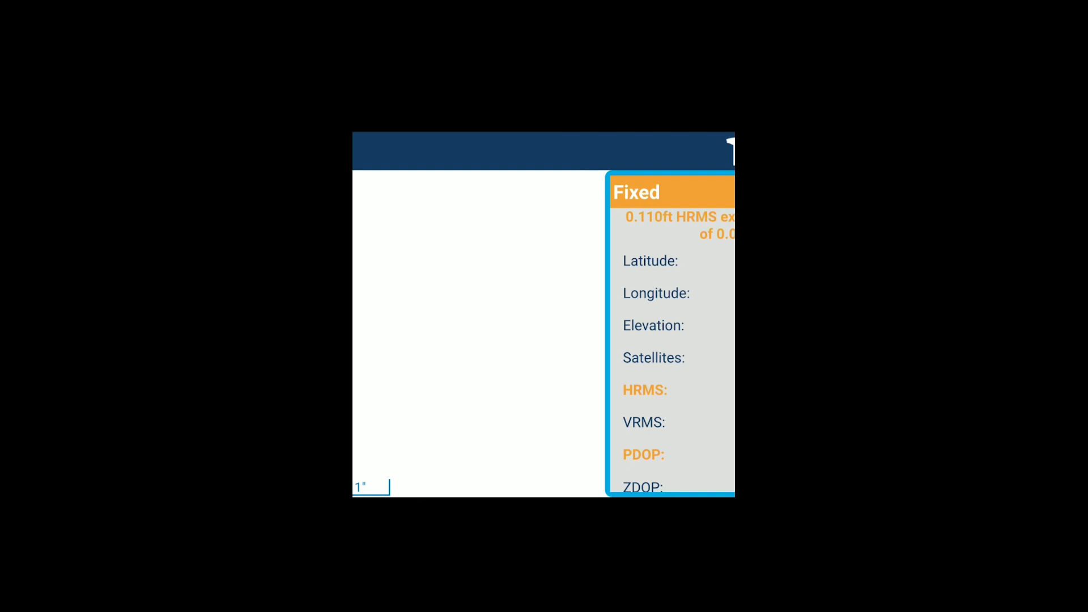